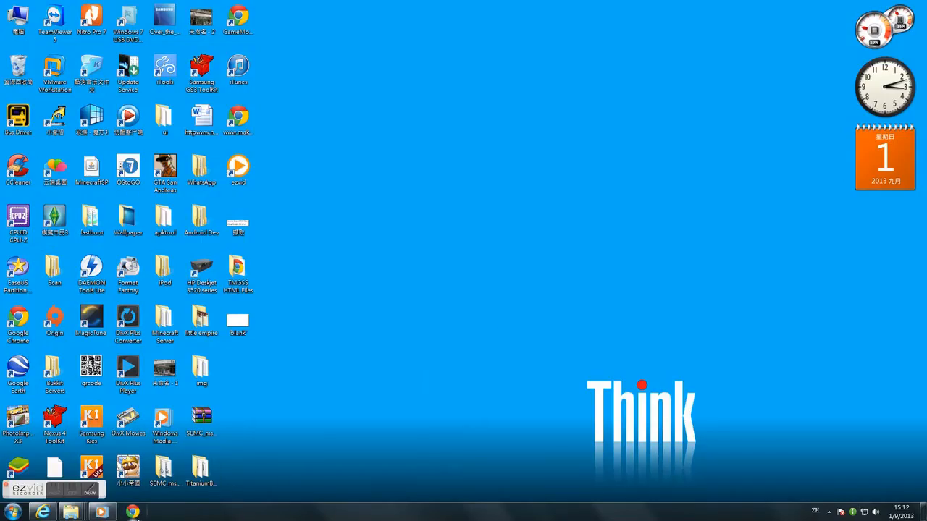
{"action": "left_click", "coordinate": [131, 511]}
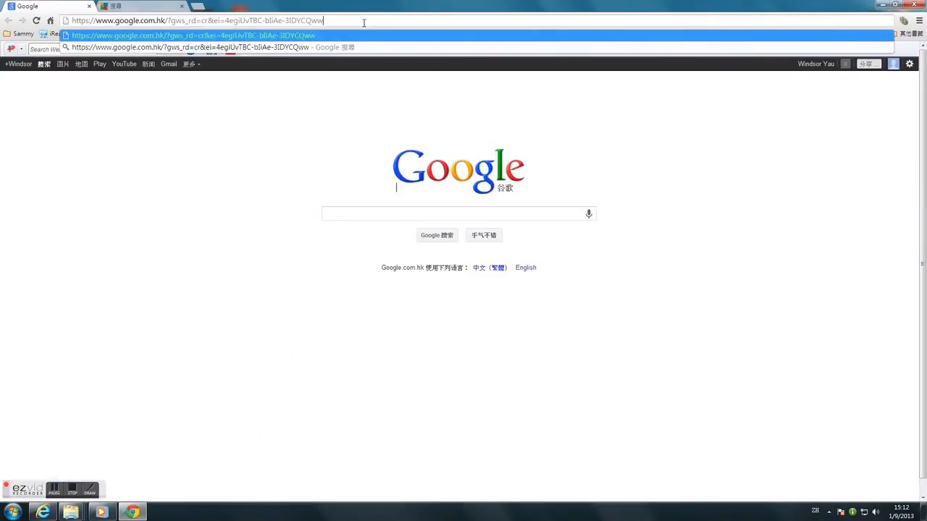
{"action": "type", "text": "www.facebook.com"}
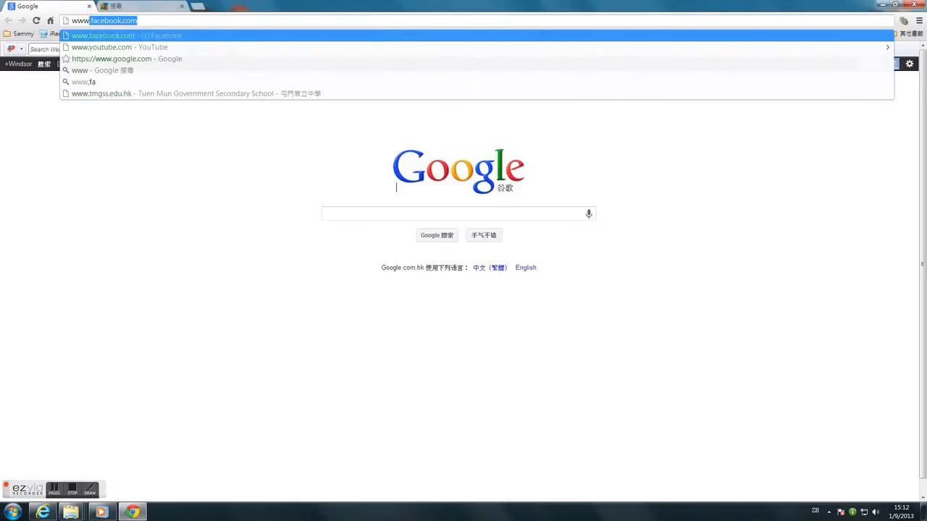
{"action": "type", "text": "www.hkyahoo.com"}
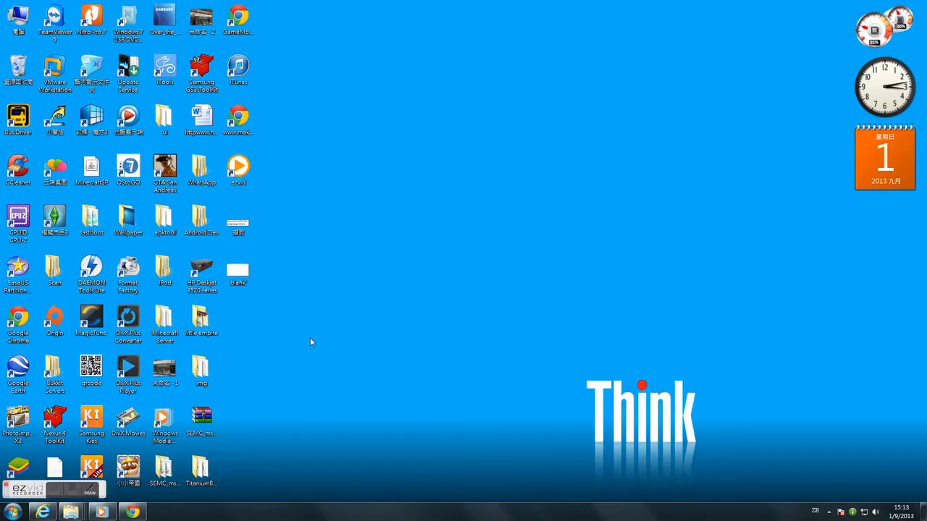
{"action": "right_click", "coordinate": [310, 342]}
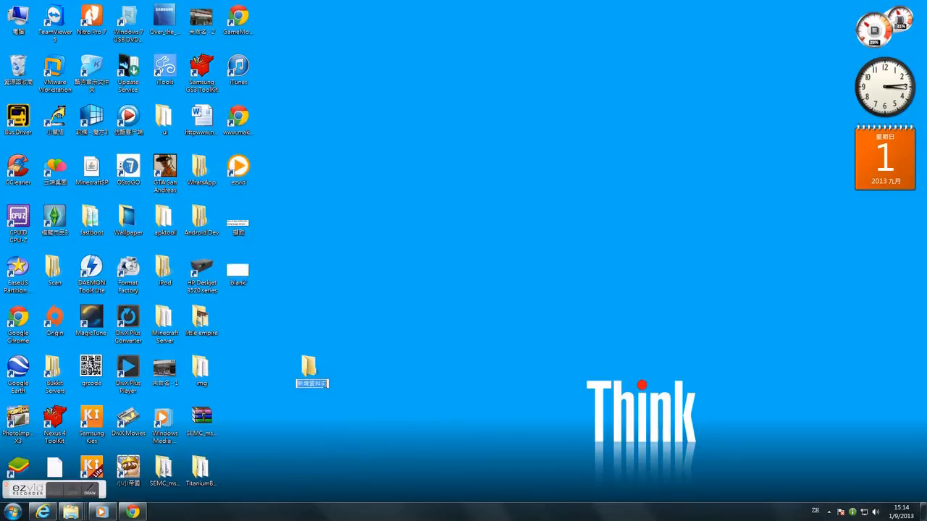
{"action": "left_click", "coordinate": [311, 371]}
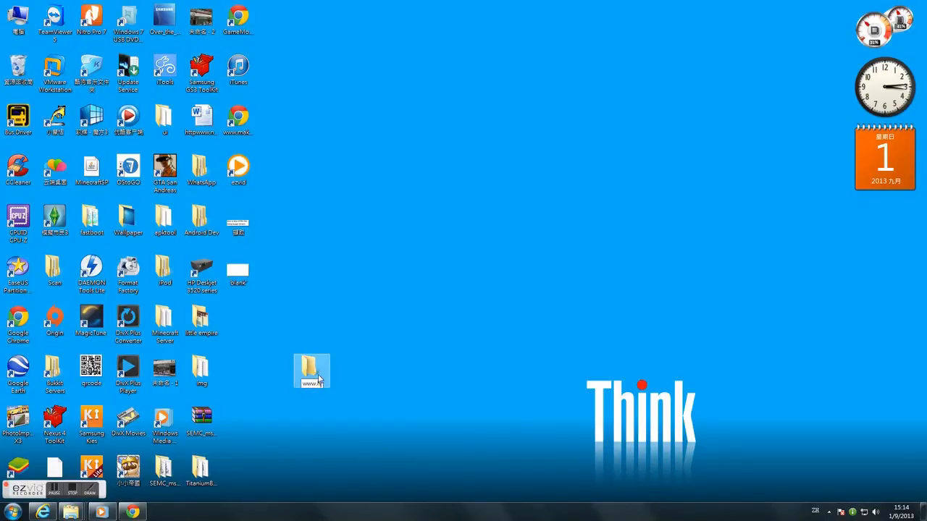
{"action": "type", "text": "www.hkyahoo.com HTML Fi"}
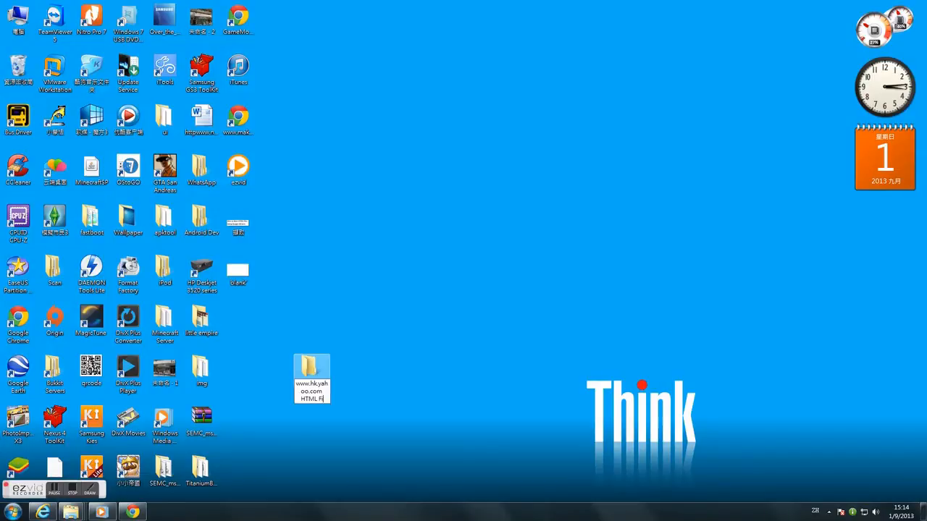
{"action": "left_click", "coordinate": [311, 383]}
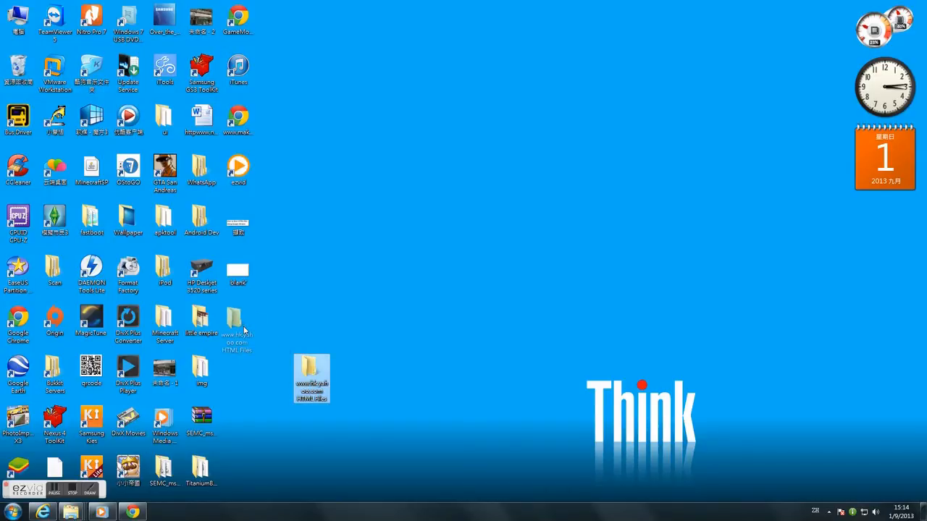
{"action": "double_click", "coordinate": [311, 377]}
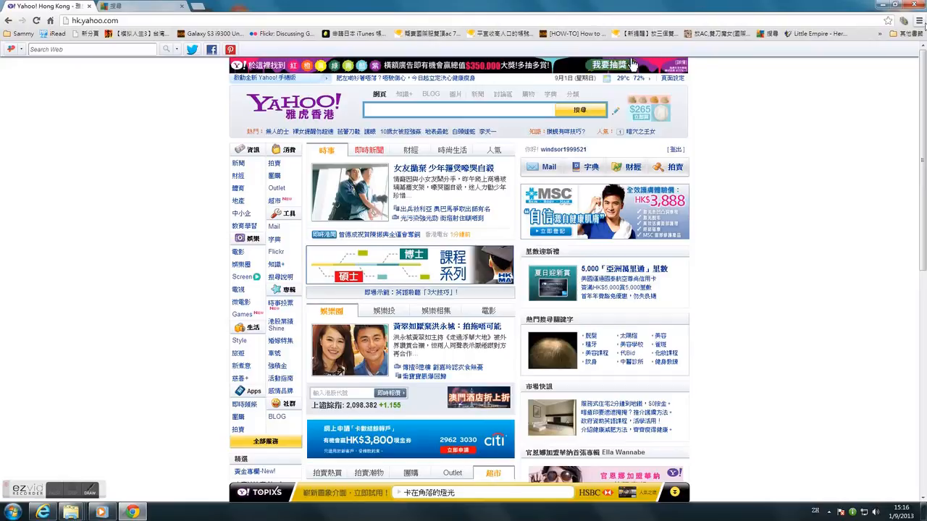
Bring up Chrome's Save page as dialog for the Yahoo Hong Kong page
{"action": "left_click", "coordinate": [918, 21]}
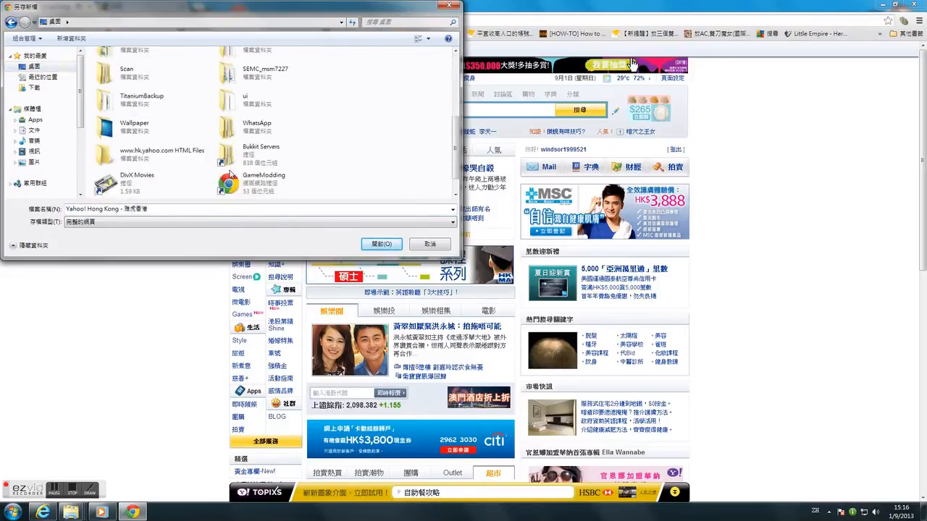
{"action": "scroll", "scroll_direction": "down", "scroll_amount": 3}
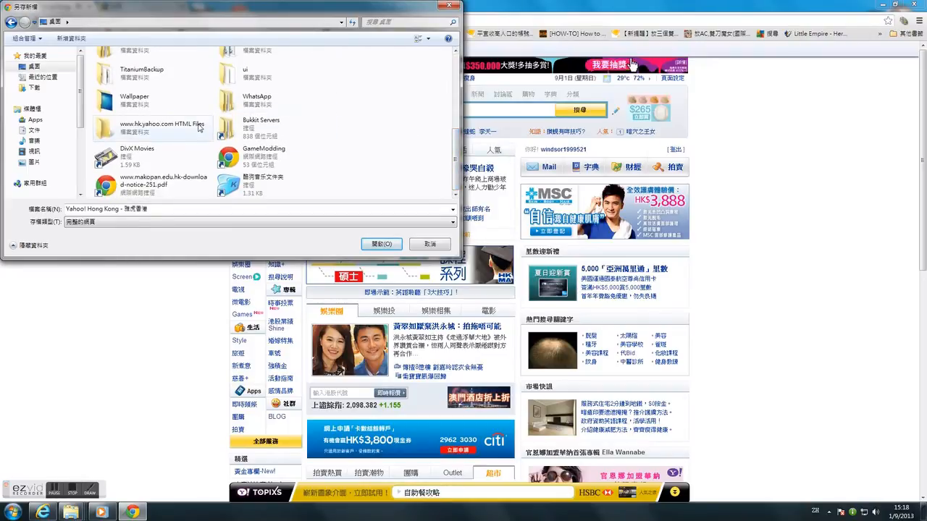
{"action": "double_click", "coordinate": [163, 127]}
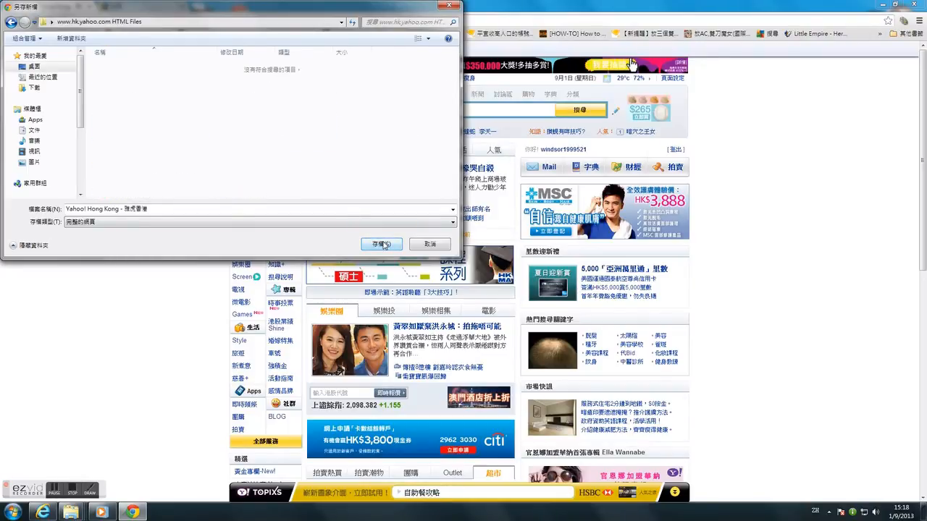
{"action": "left_click", "coordinate": [382, 243]}
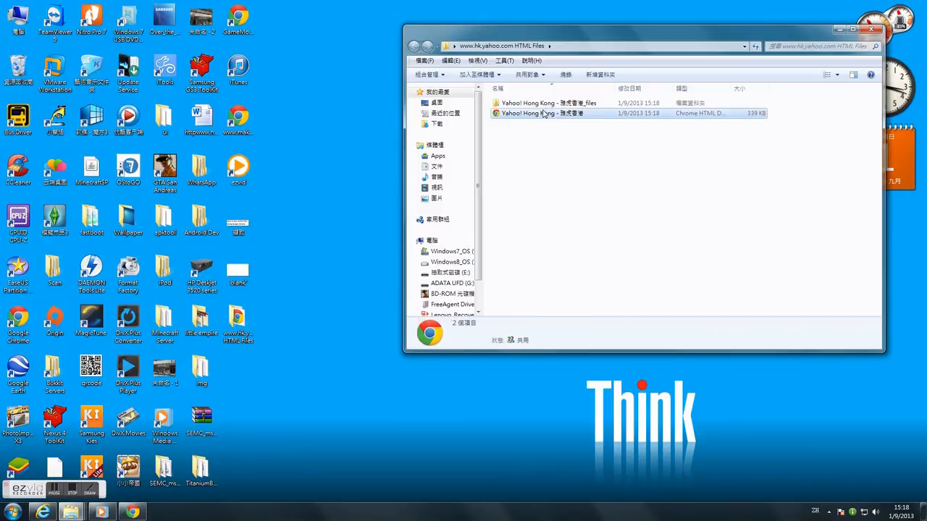
Open the saved Yahoo Hong Kong .htm file so it displays locally in Chrome
{"action": "double_click", "coordinate": [541, 113]}
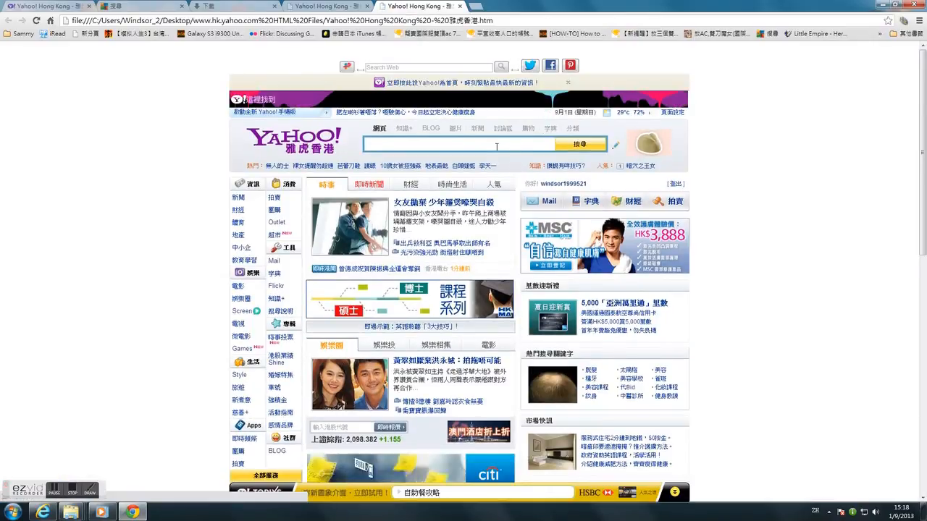